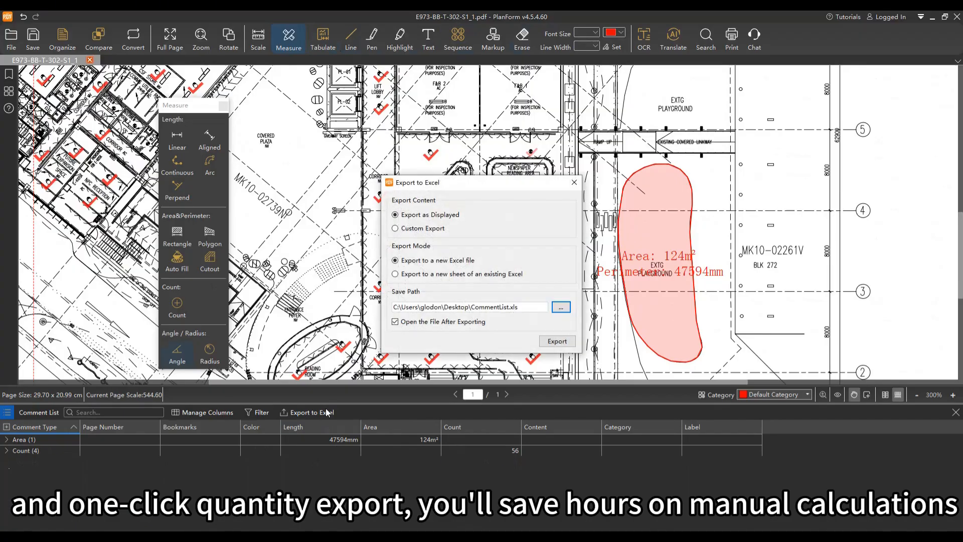
Compare the two first-storey plan revisions to produce the highlighted difference file Compared file(3)
{"action": "left_click", "coordinate": [62, 37]}
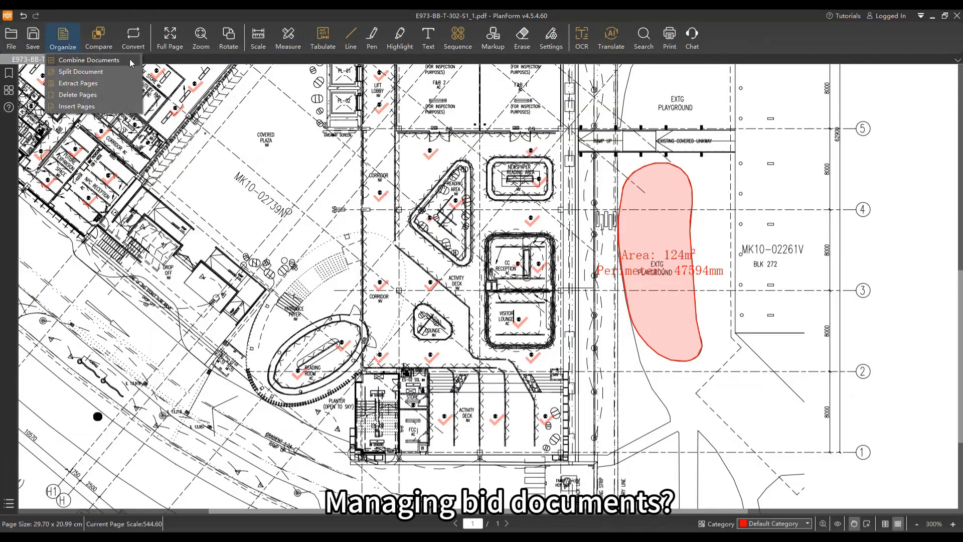
{"action": "mouse_move", "coordinate": [135, 100]}
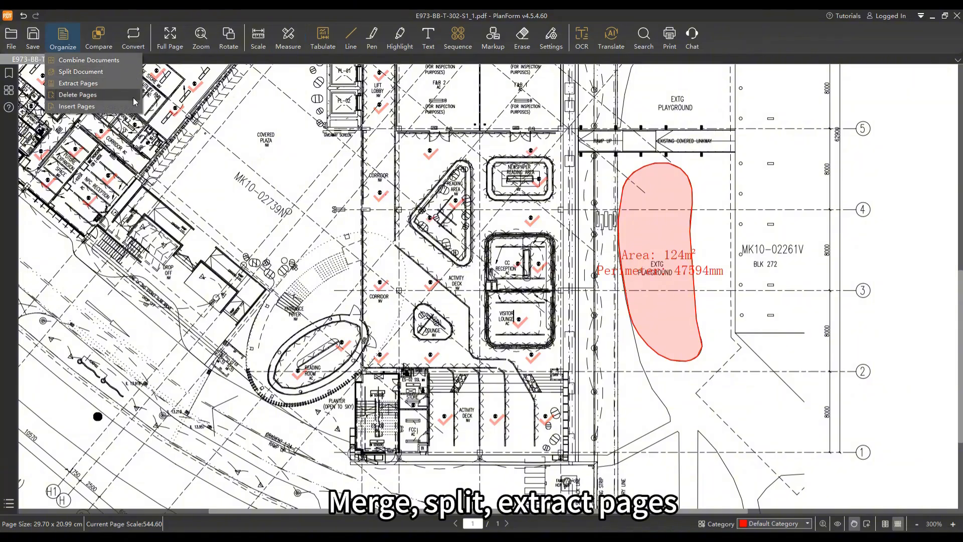
{"action": "left_click", "coordinate": [132, 37]}
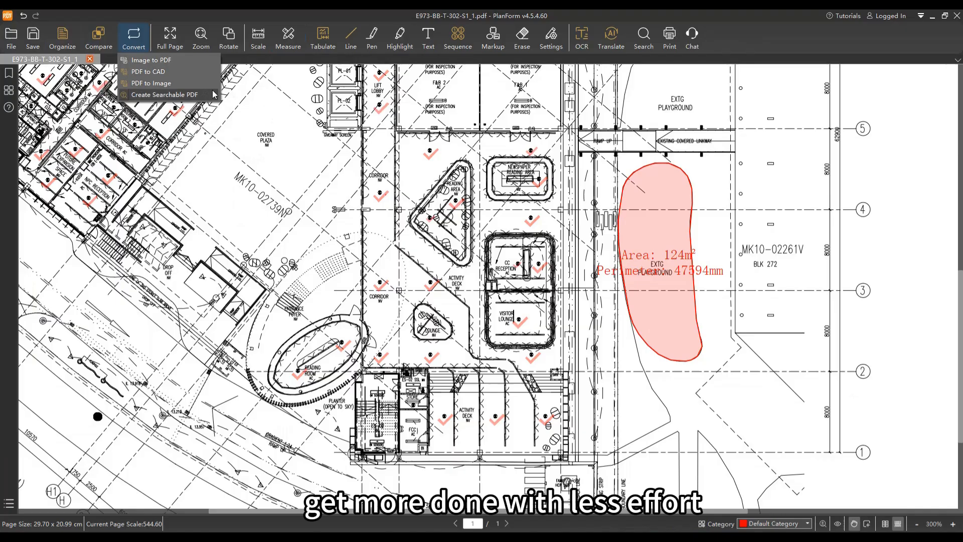
{"action": "left_click", "coordinate": [97, 37]}
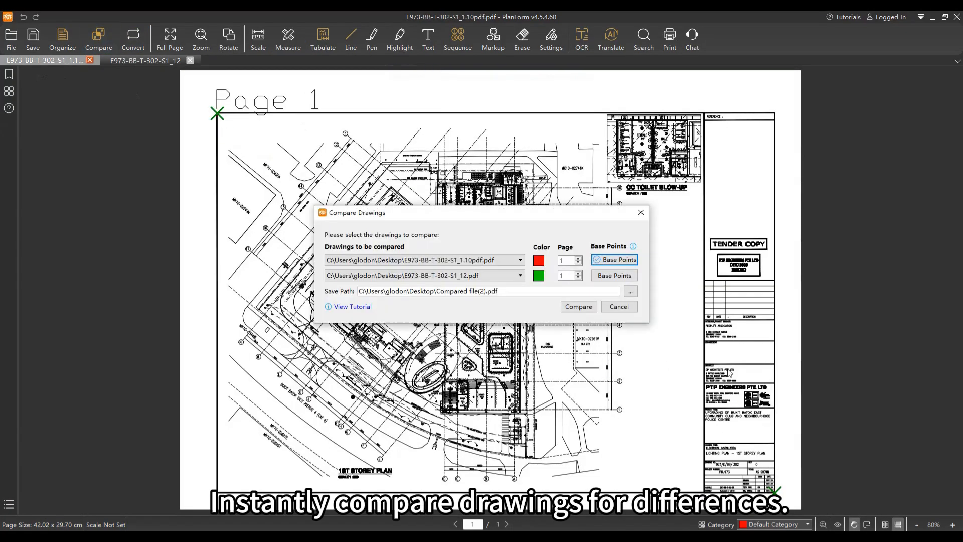
{"action": "left_click", "coordinate": [578, 306]}
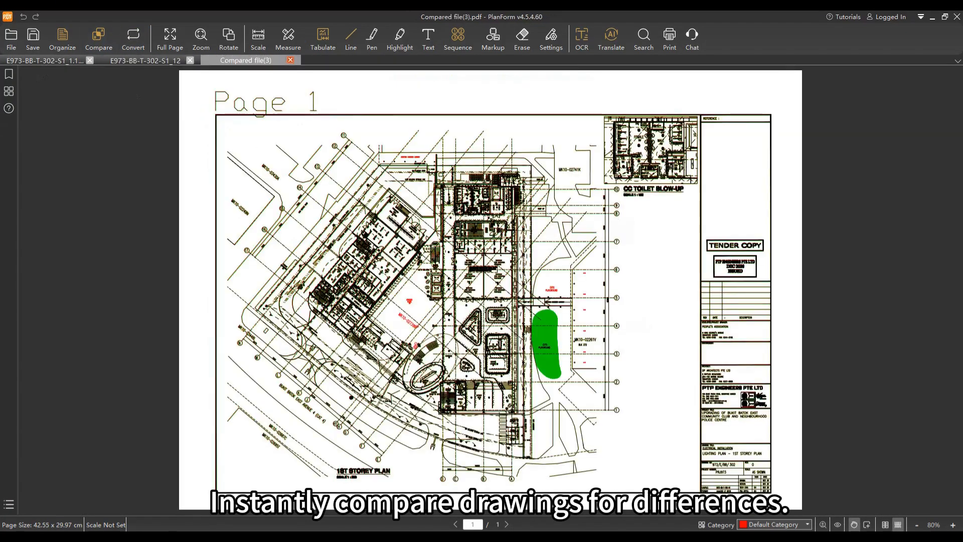